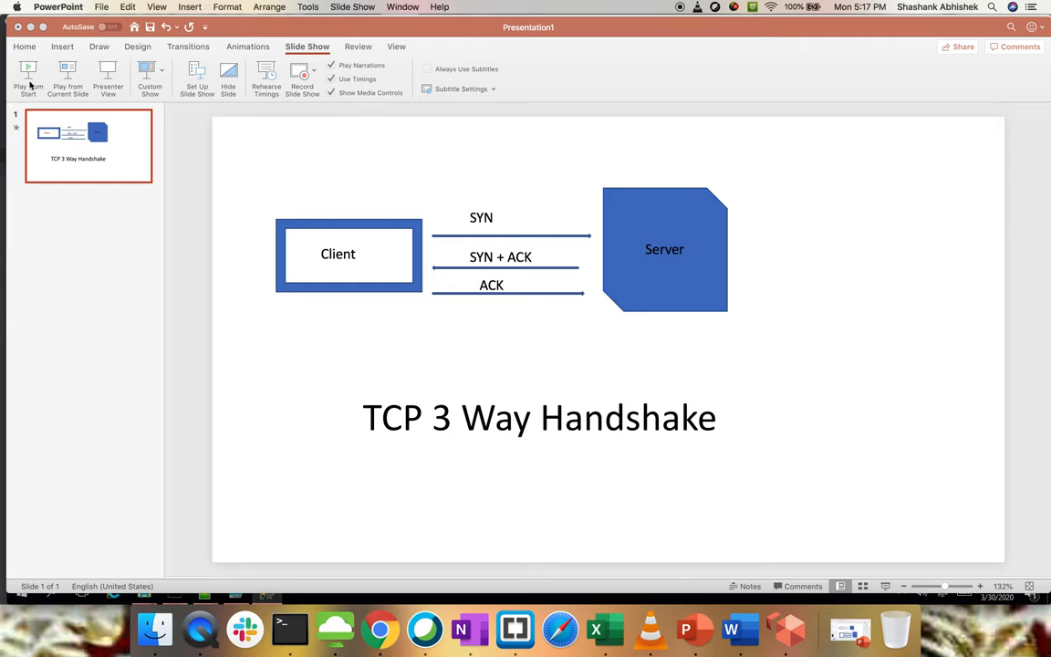
Start the slideshow from the beginning on the TCP 3 Way Handshake slide.
click(28, 78)
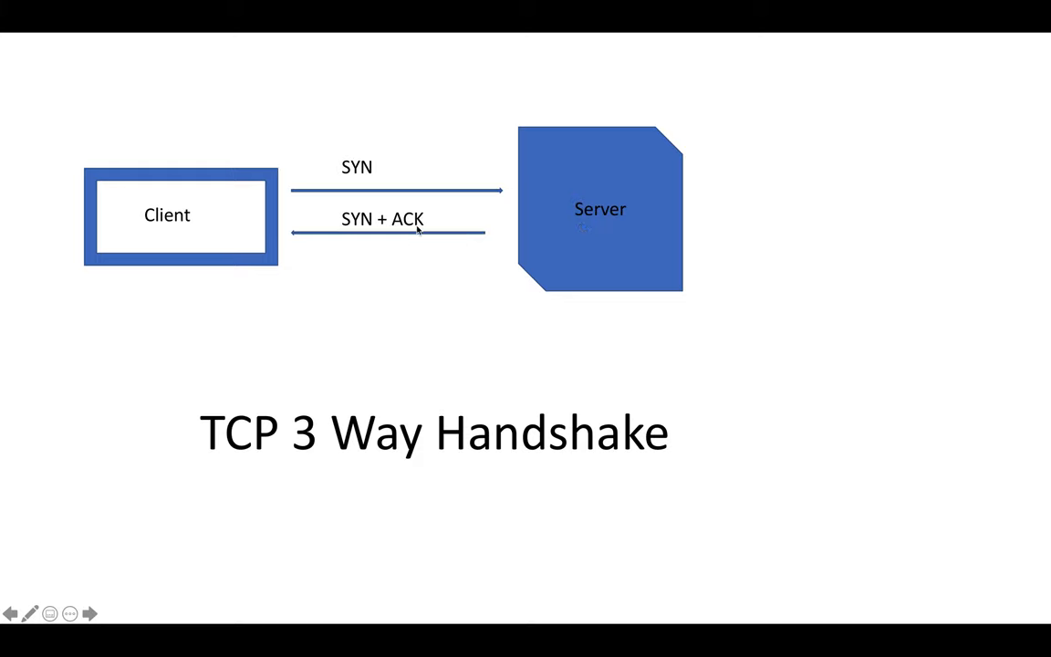
mouse_move(361, 277)
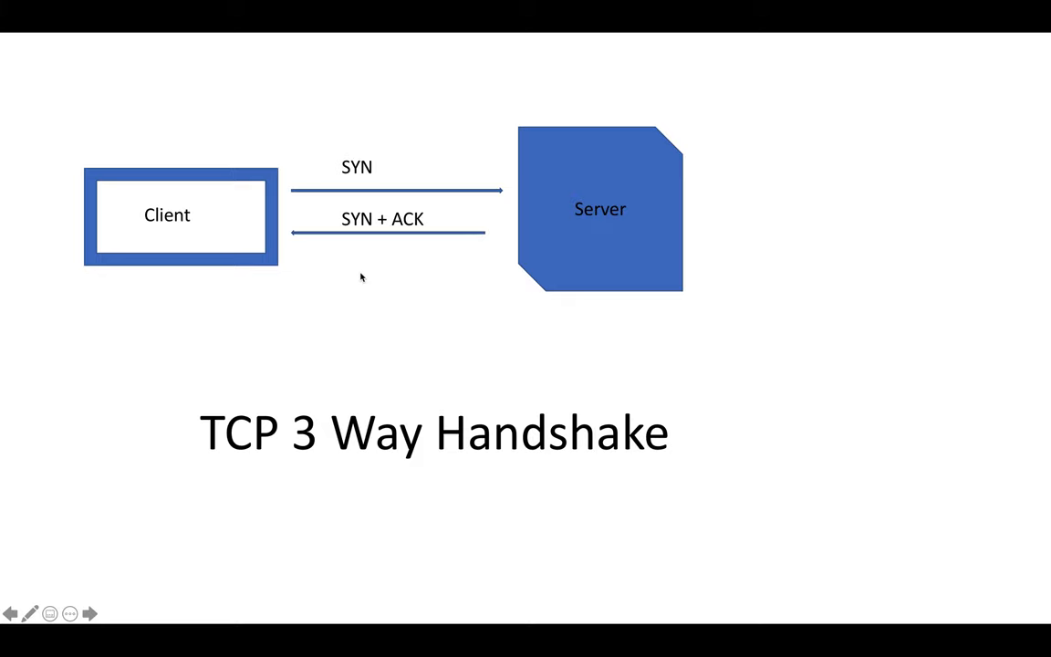
mouse_move(424, 231)
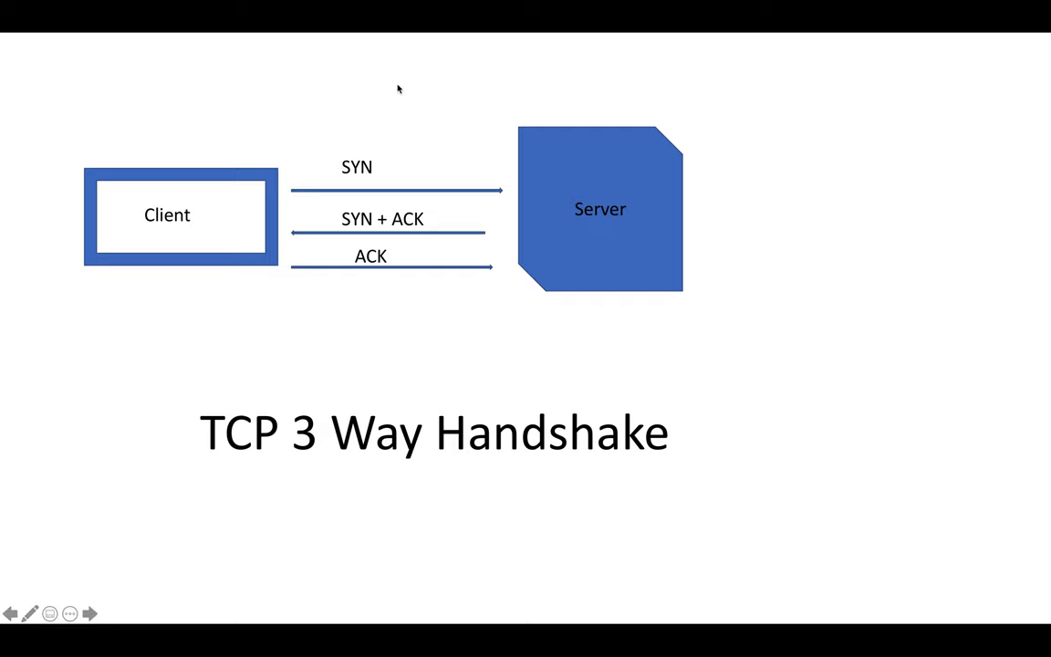
mouse_move(421, 330)
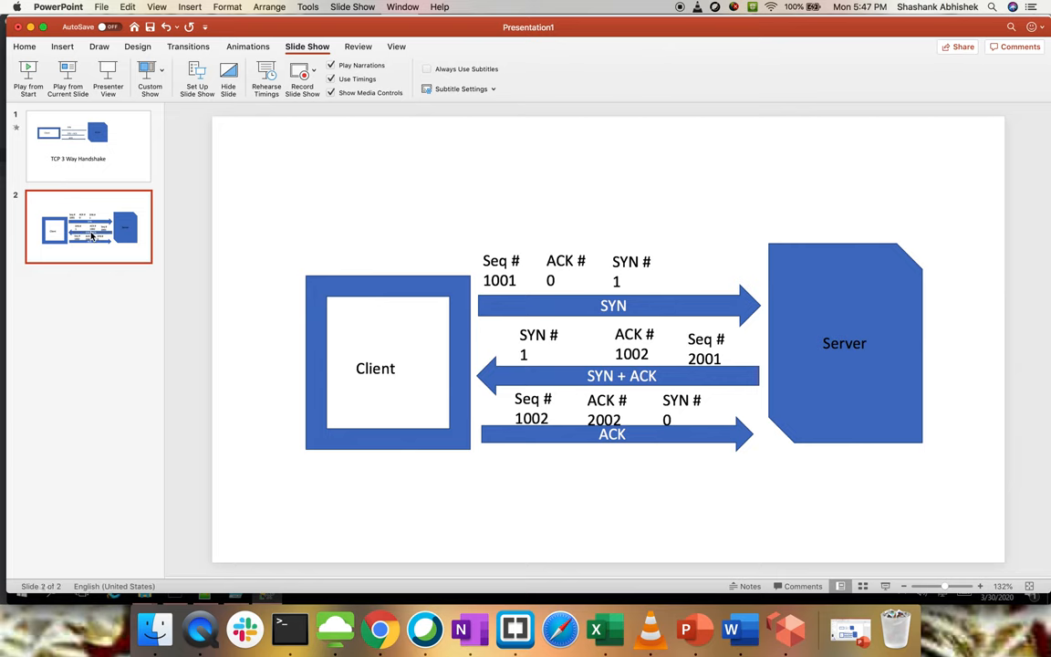
mouse_move(440, 473)
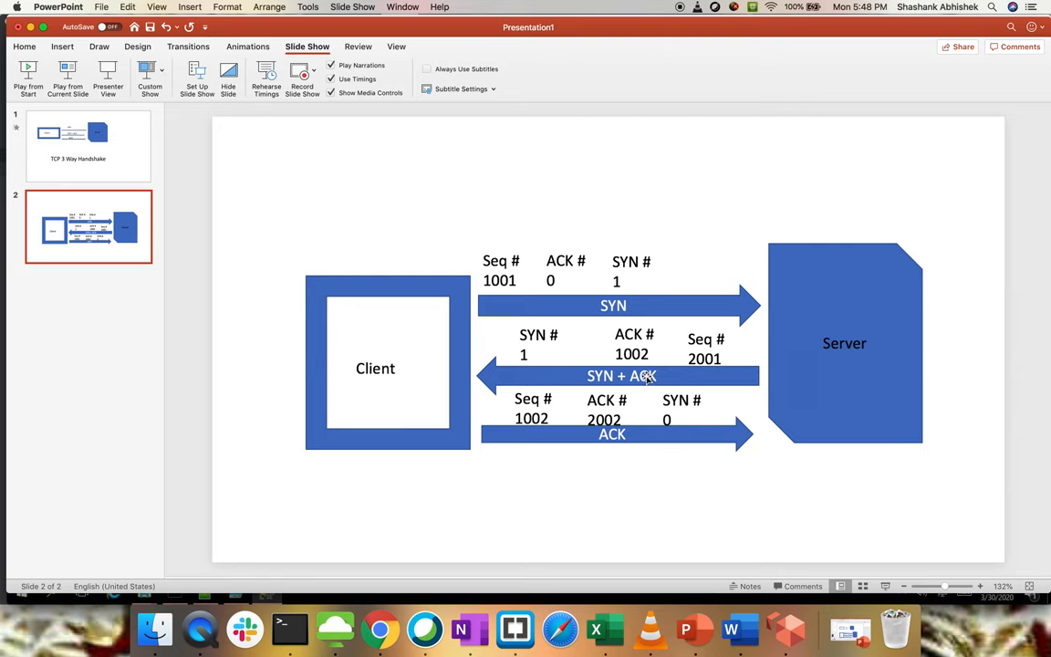
mouse_move(580, 391)
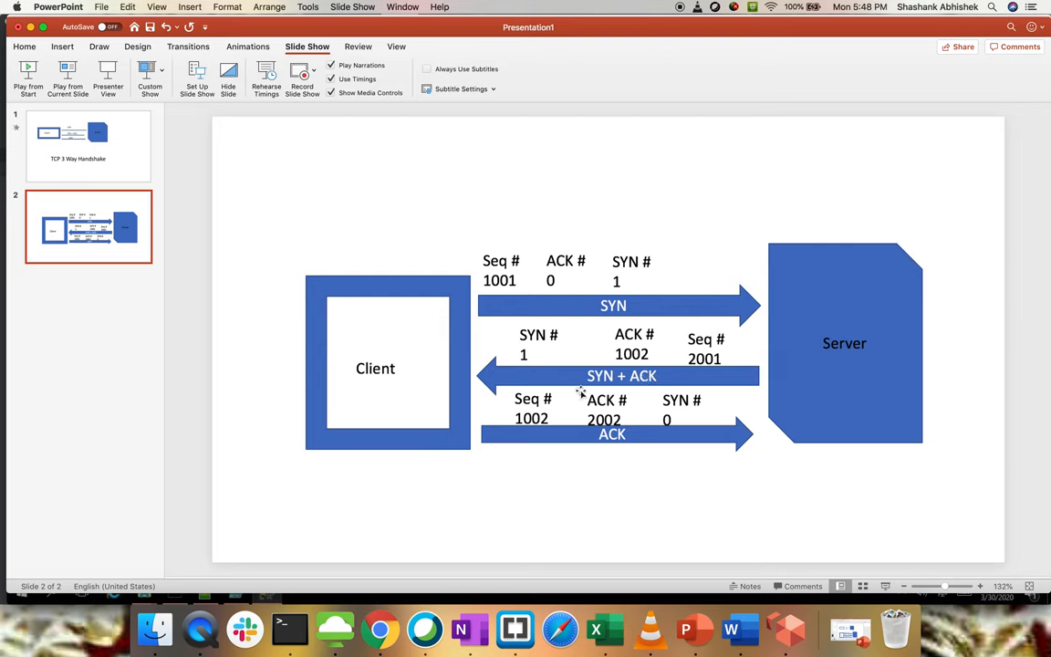
mouse_move(597, 378)
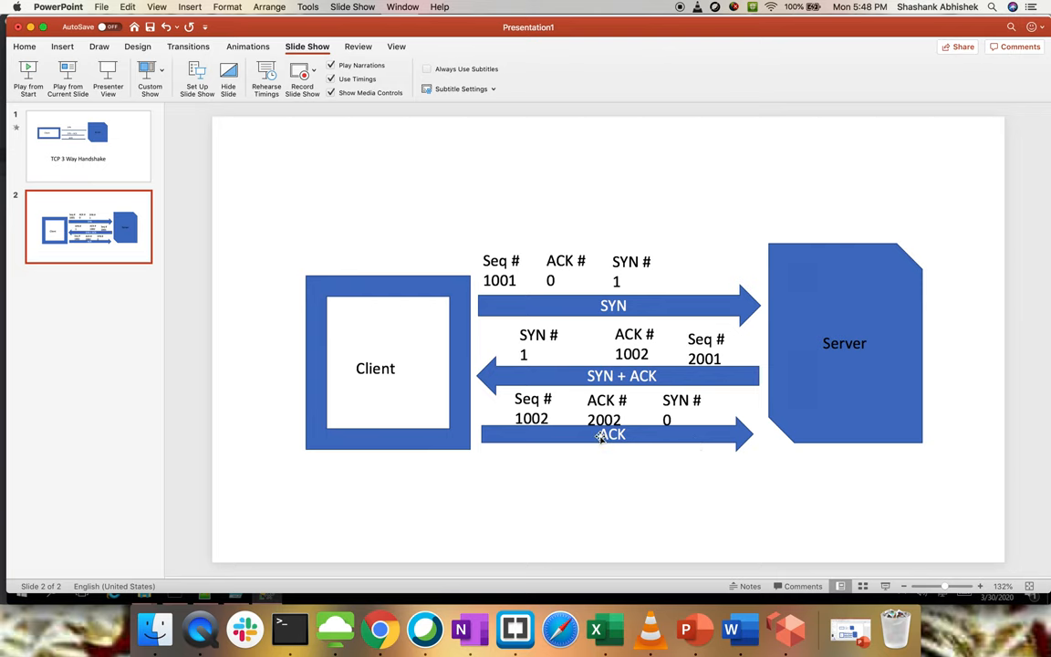
mouse_move(591, 374)
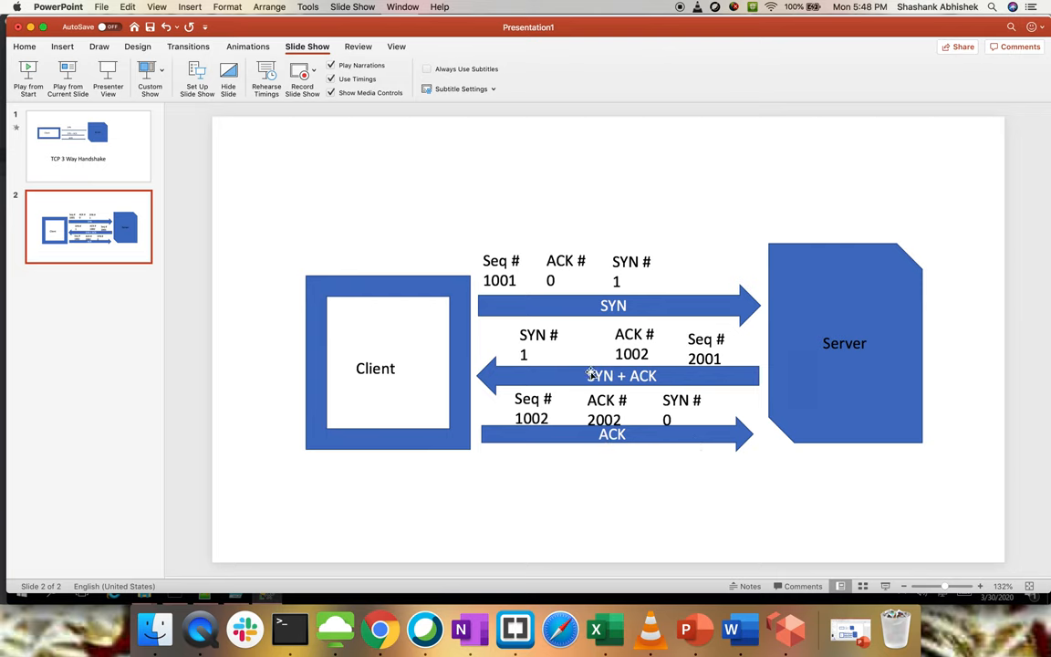
mouse_move(468, 351)
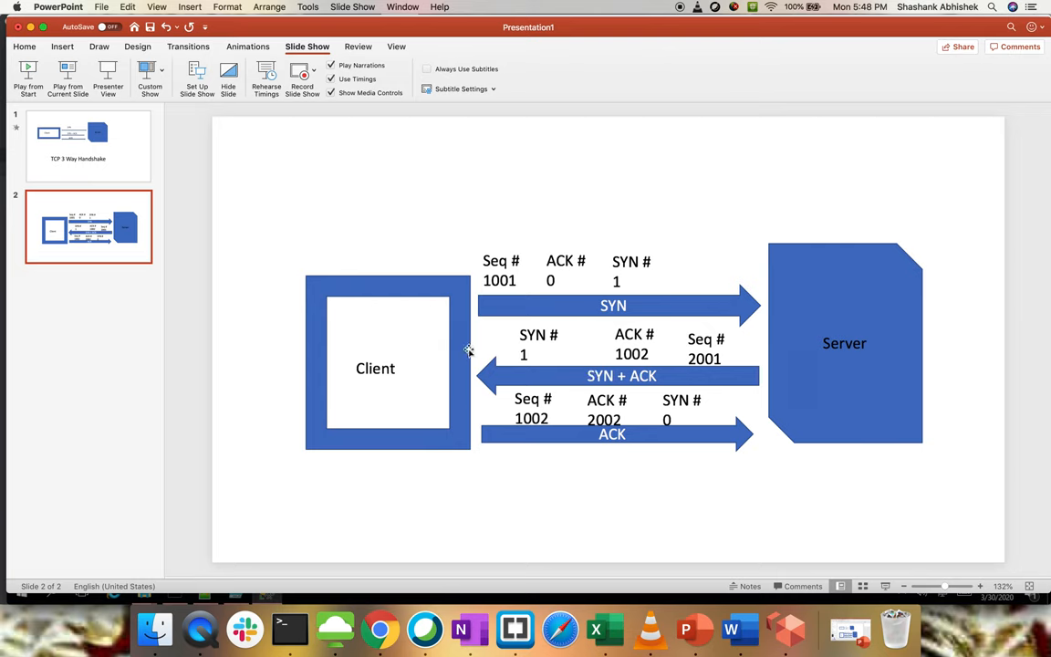
click(468, 351)
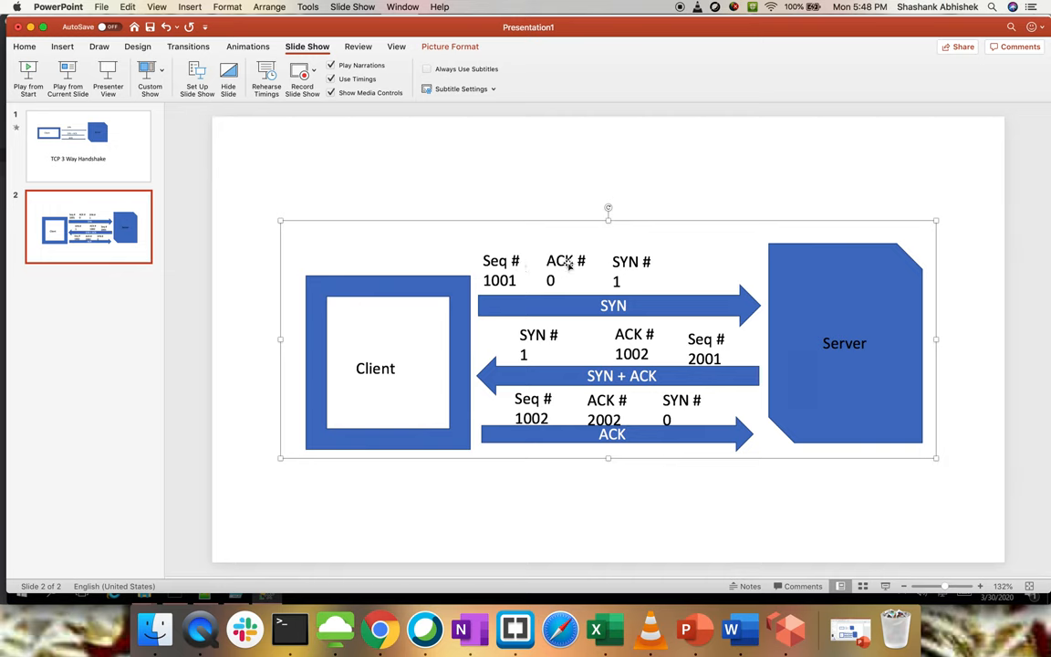
mouse_move(653, 266)
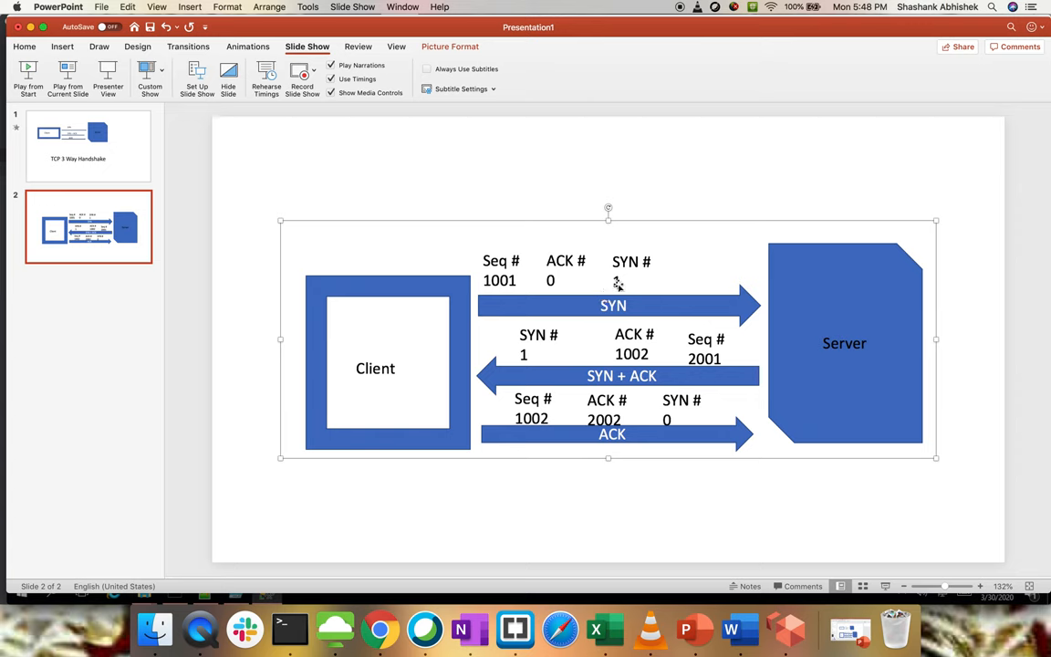
text(1)
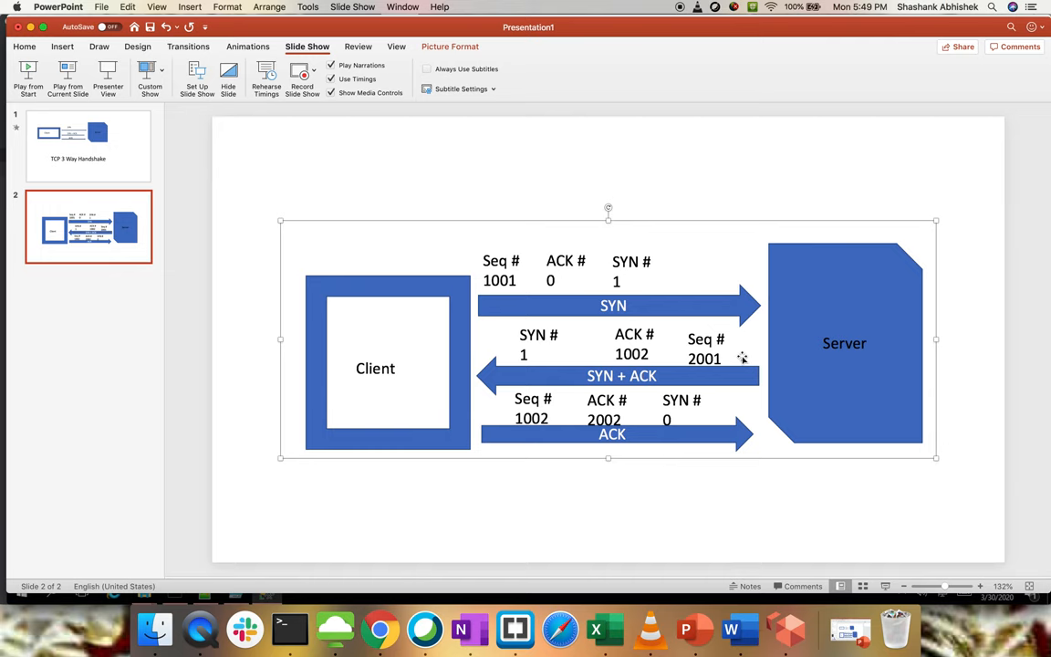
mouse_move(715, 342)
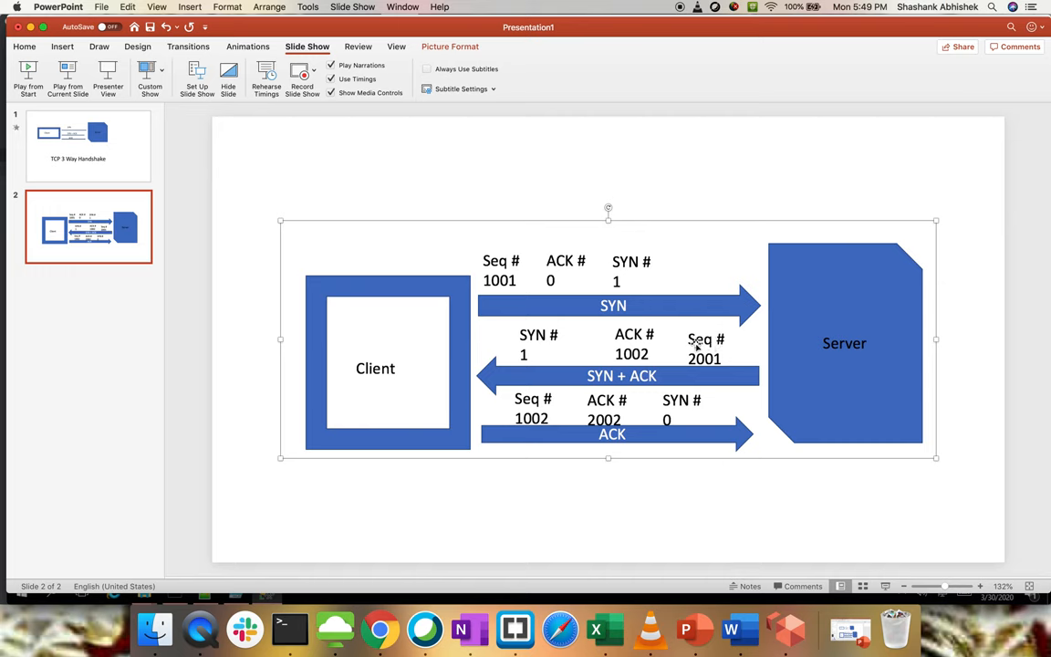
mouse_move(748, 350)
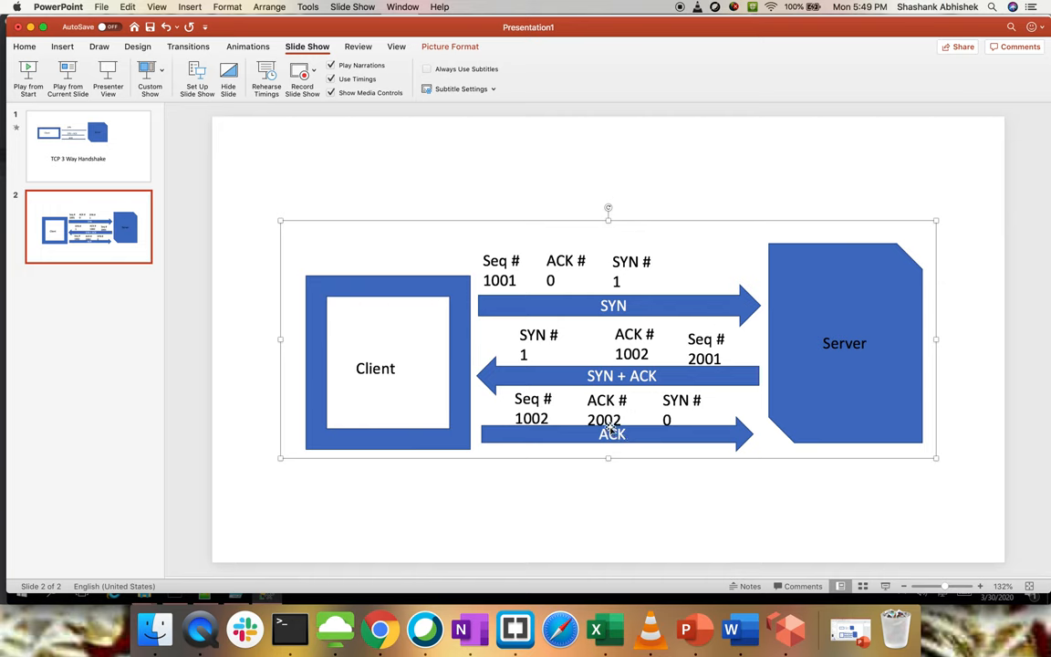
mouse_move(609, 427)
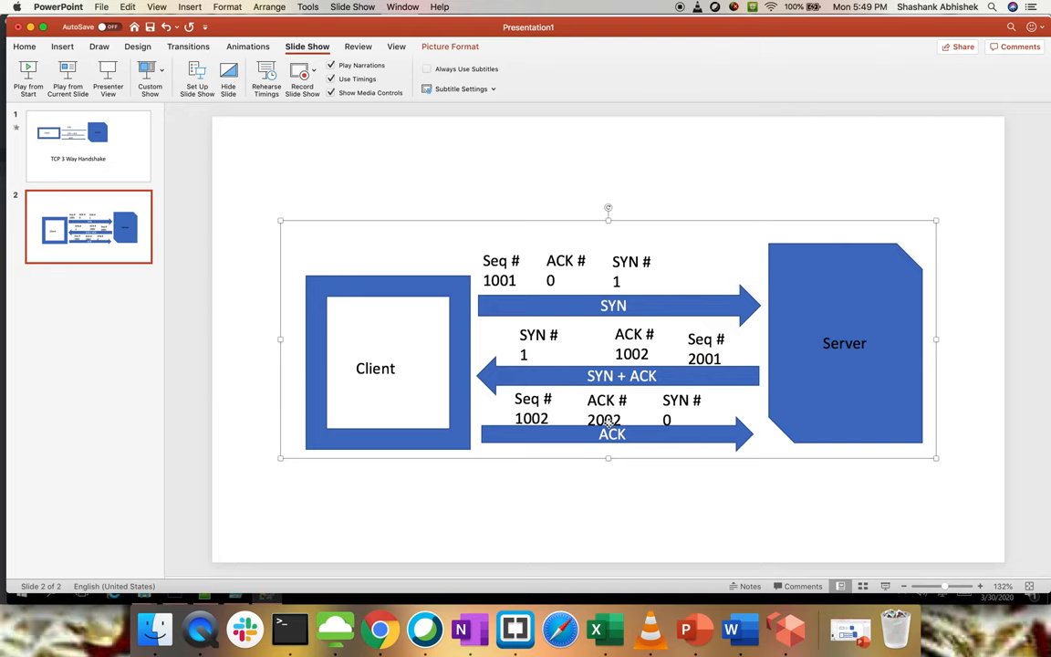
mouse_move(705, 345)
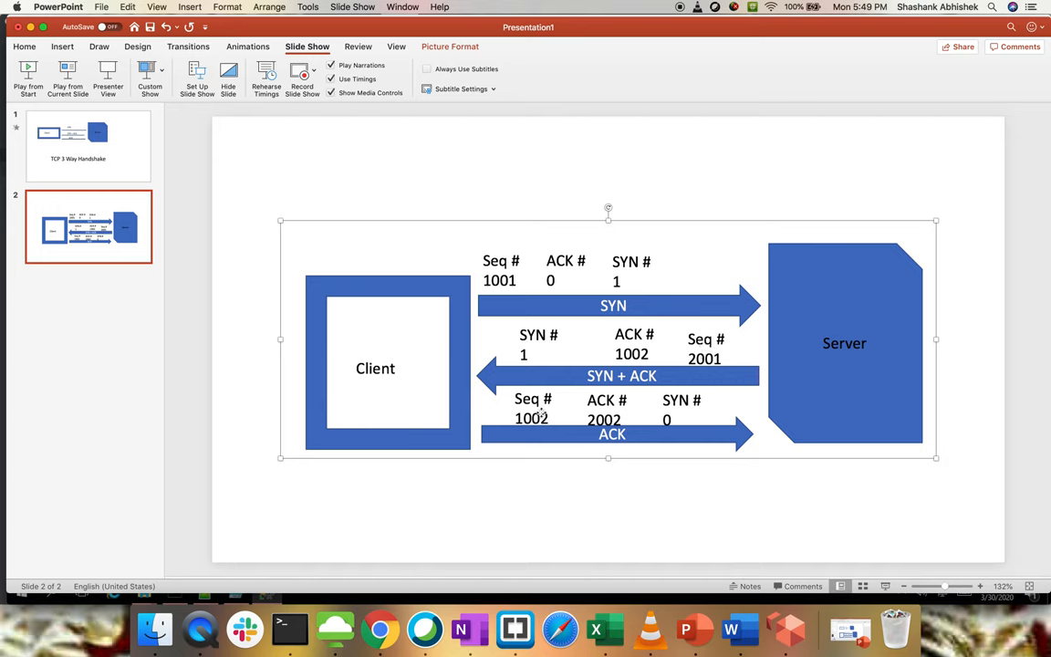
mouse_move(543, 417)
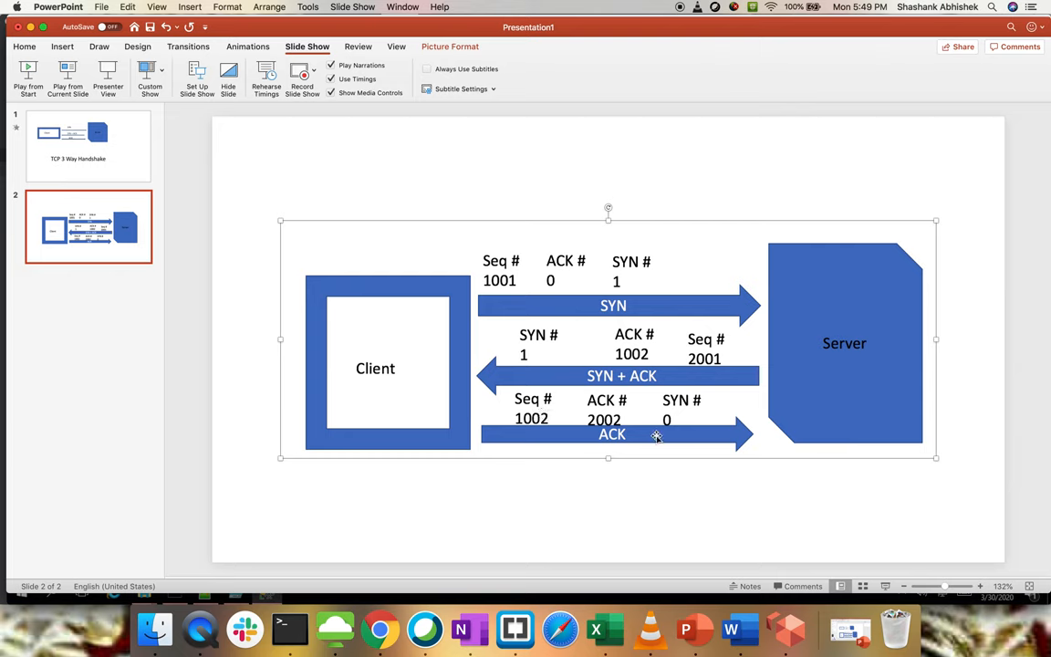
click(675, 483)
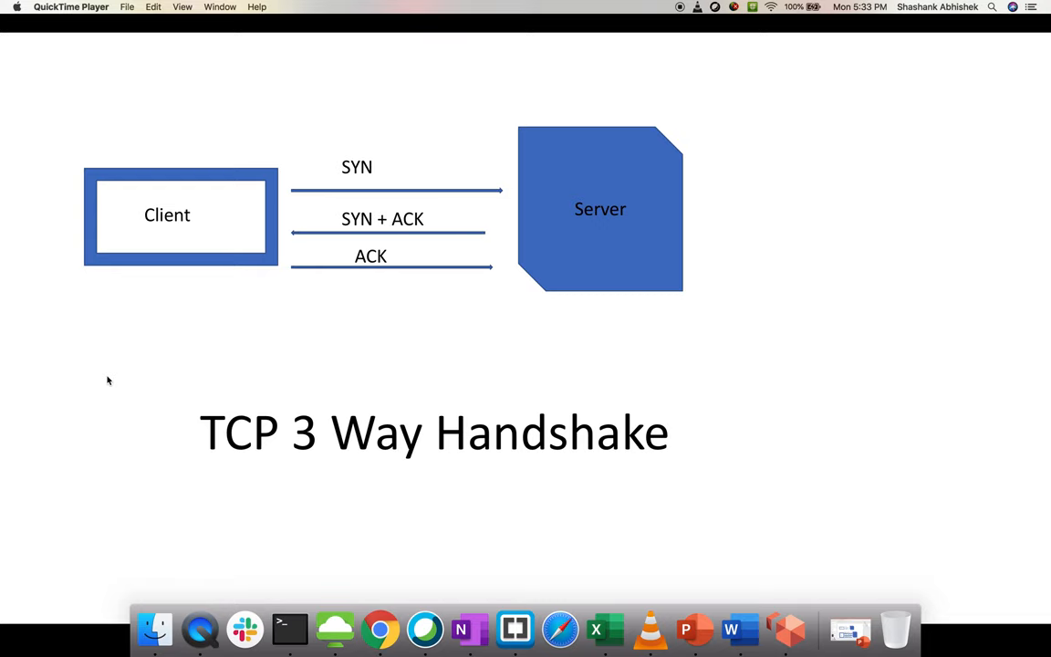
mouse_move(675, 11)
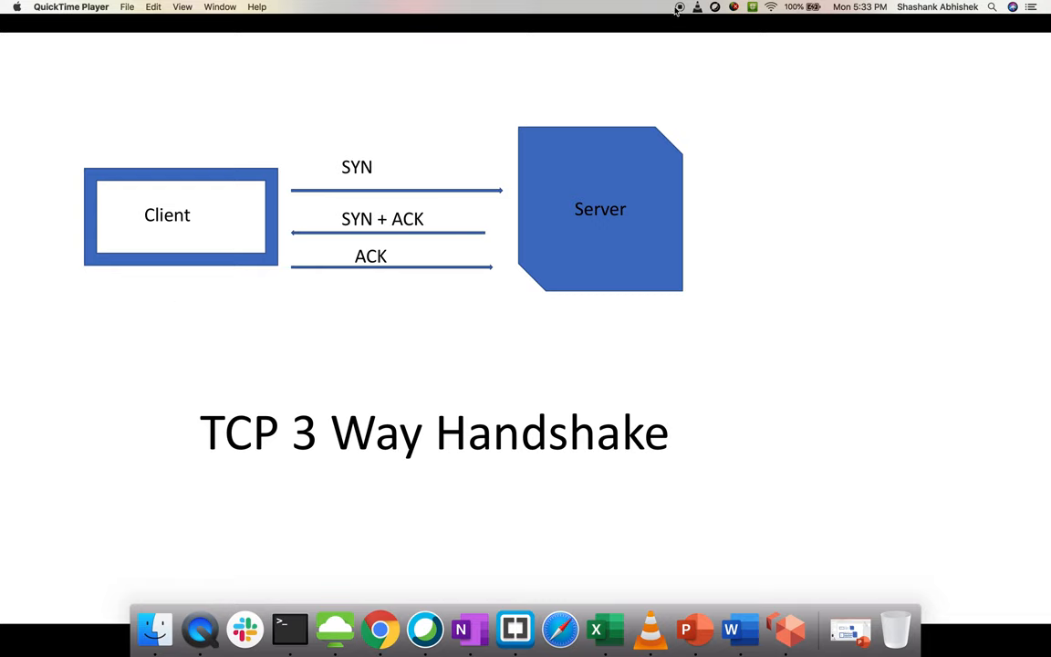